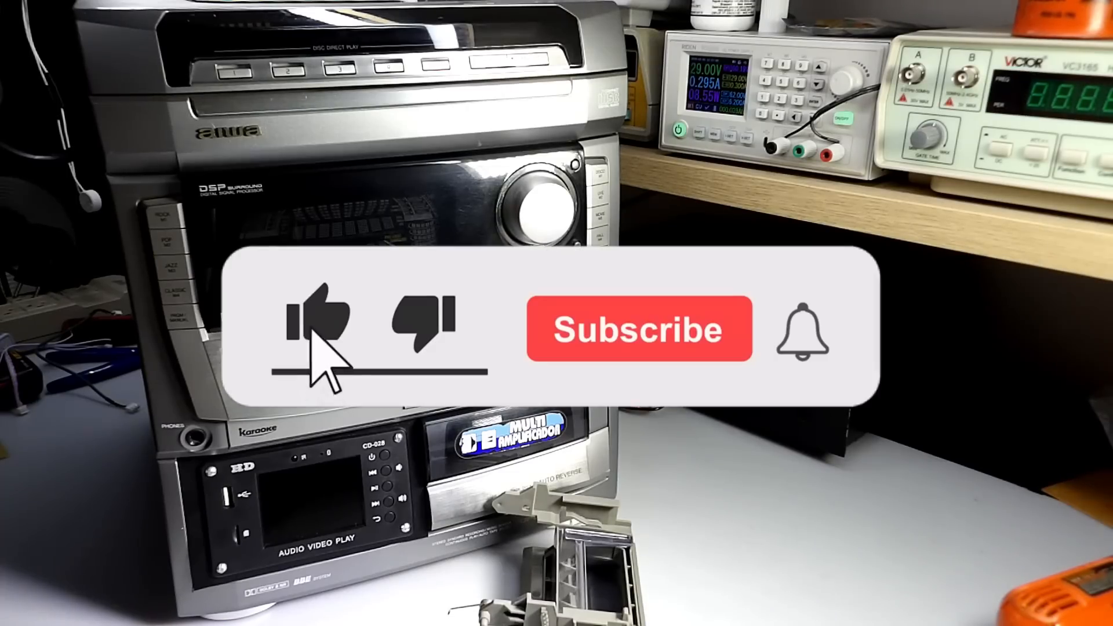
# Like the video and subscribe to the channel via the animated overlay
pyautogui.click(316, 327)
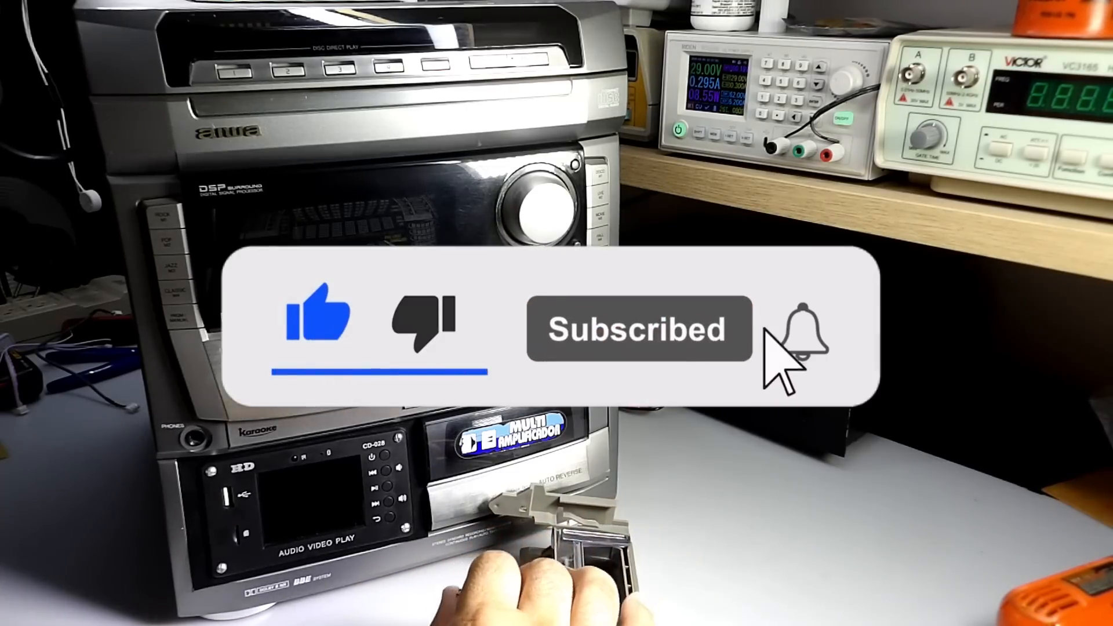